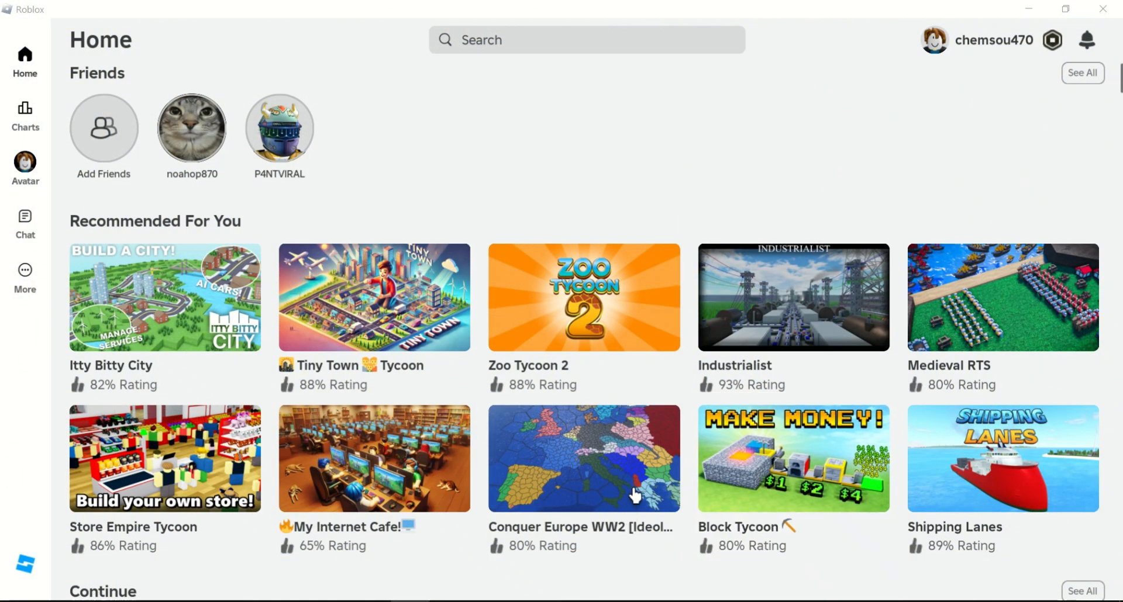
mouse_move(577, 498)
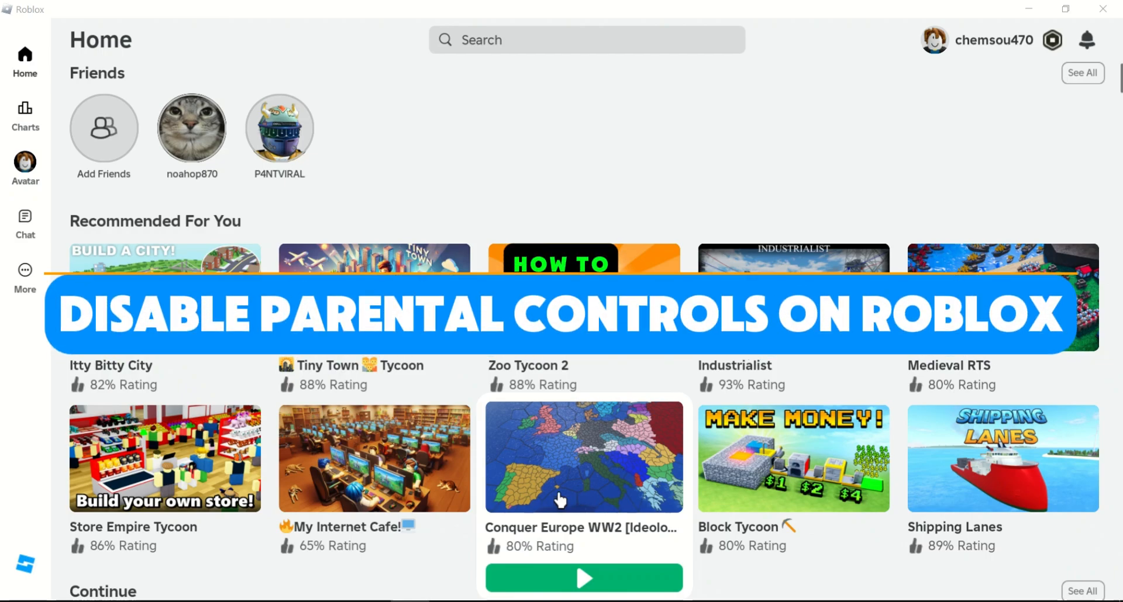
- Go to the More section and open the Settings tile
scroll(down, 3)
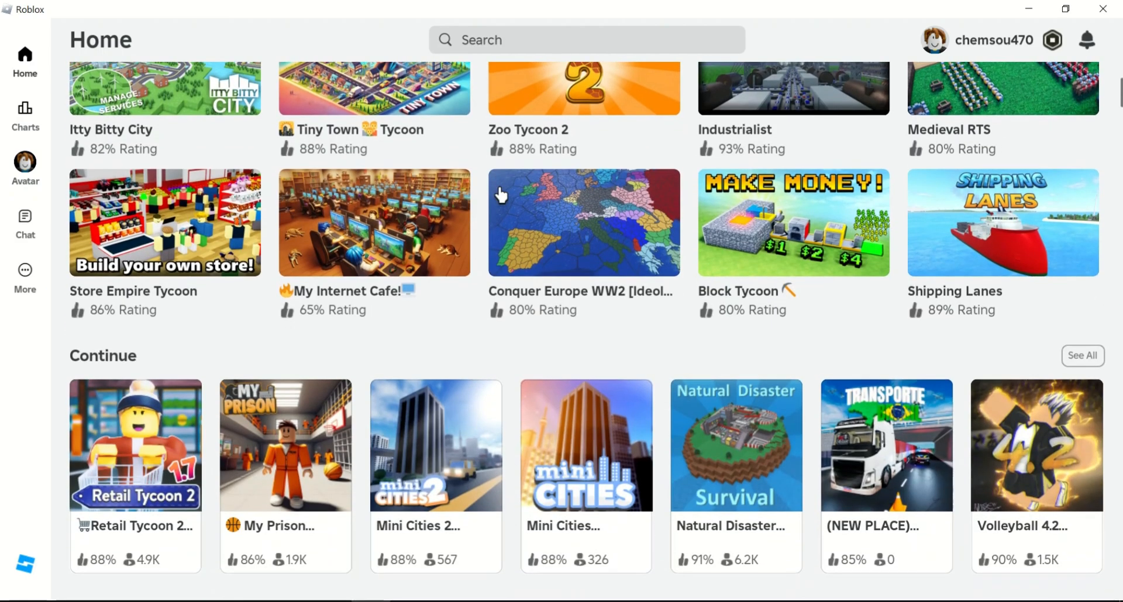
scroll(down, 3)
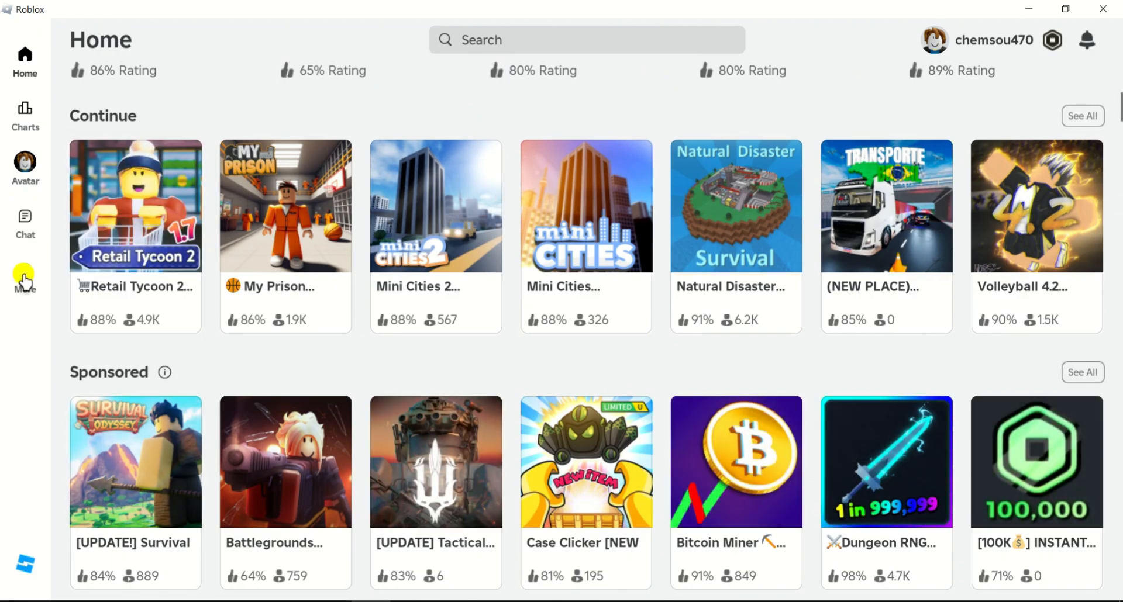
click(24, 276)
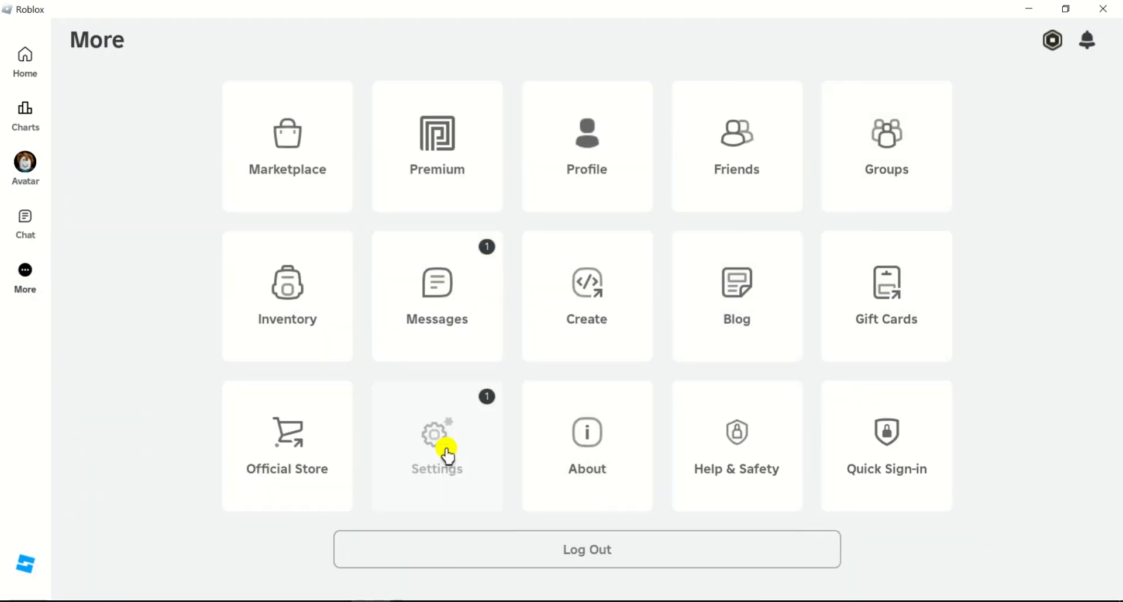
click(437, 444)
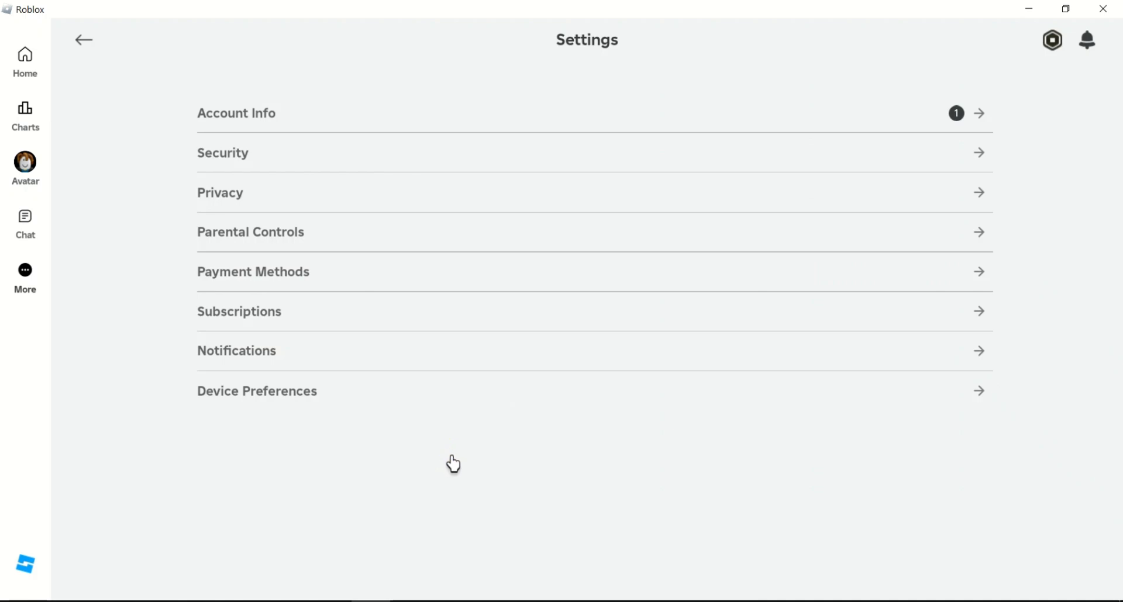
mouse_move(302, 85)
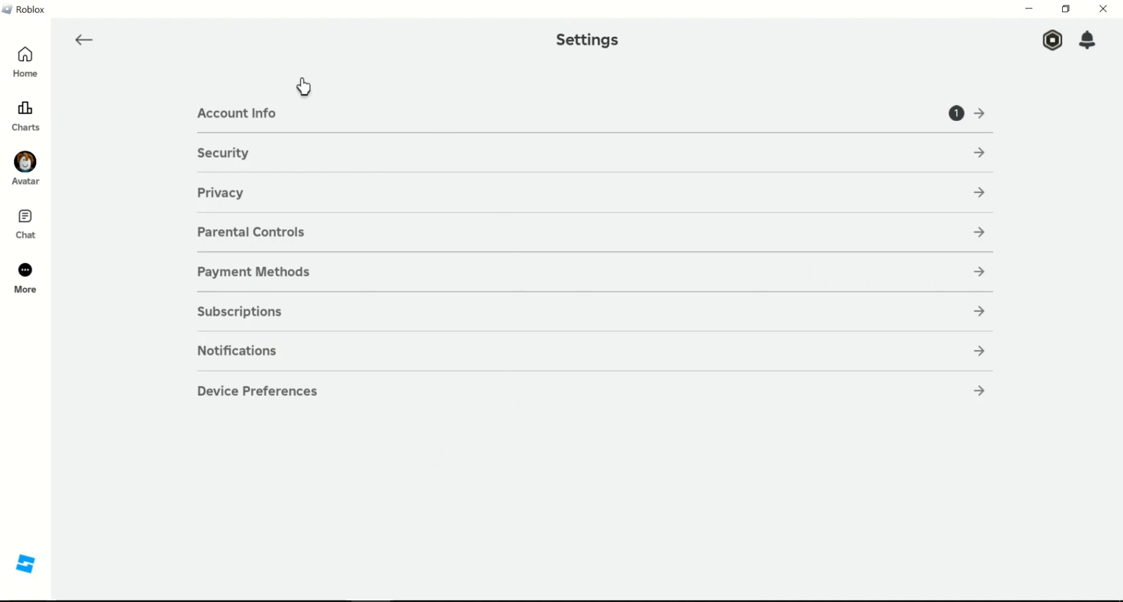
mouse_move(250, 242)
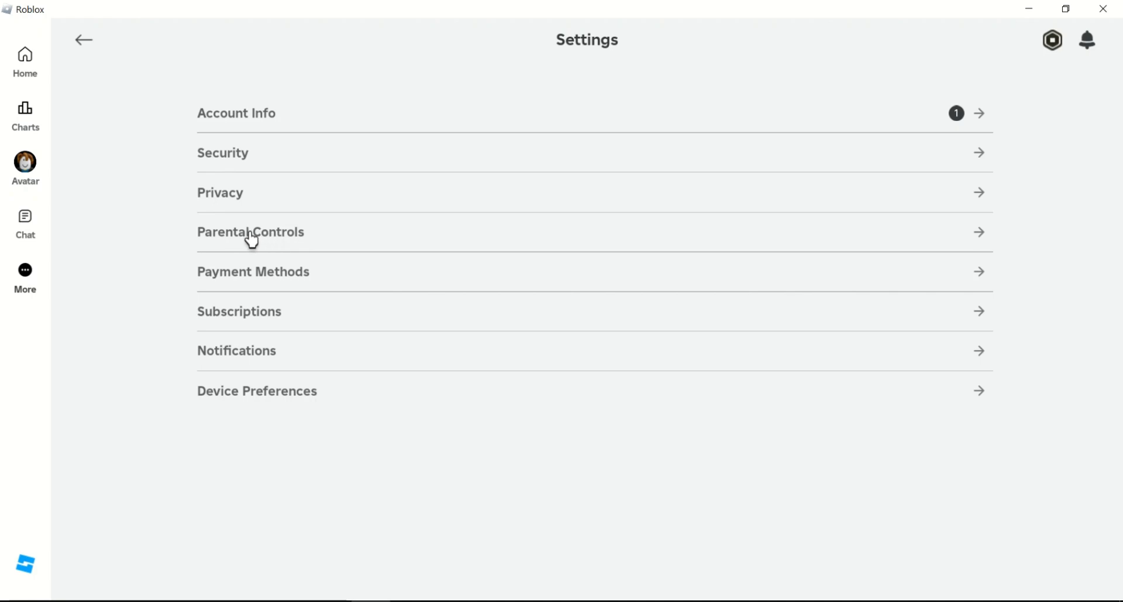
- Open Parental Controls and verify Parent PIN is off and Allowed Experiences is 13+
click(246, 232)
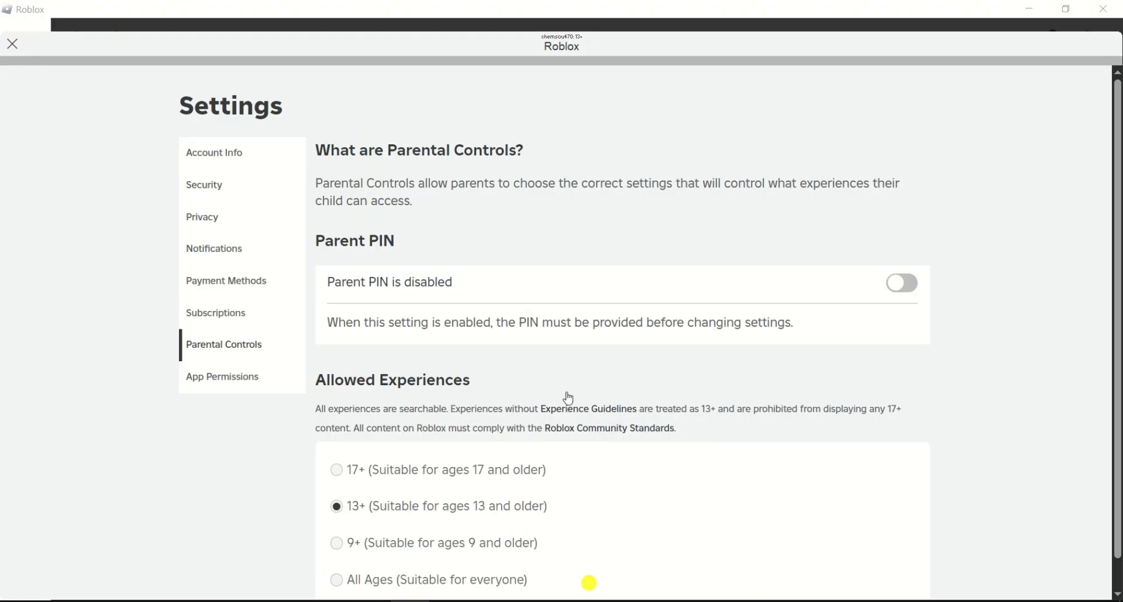
mouse_move(360, 286)
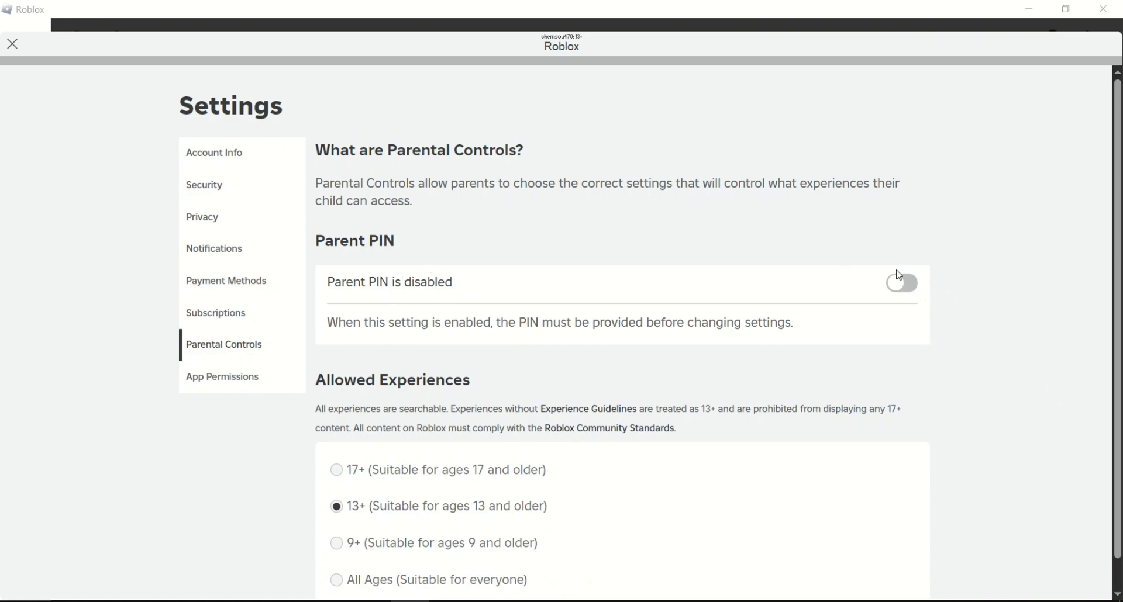
mouse_move(865, 296)
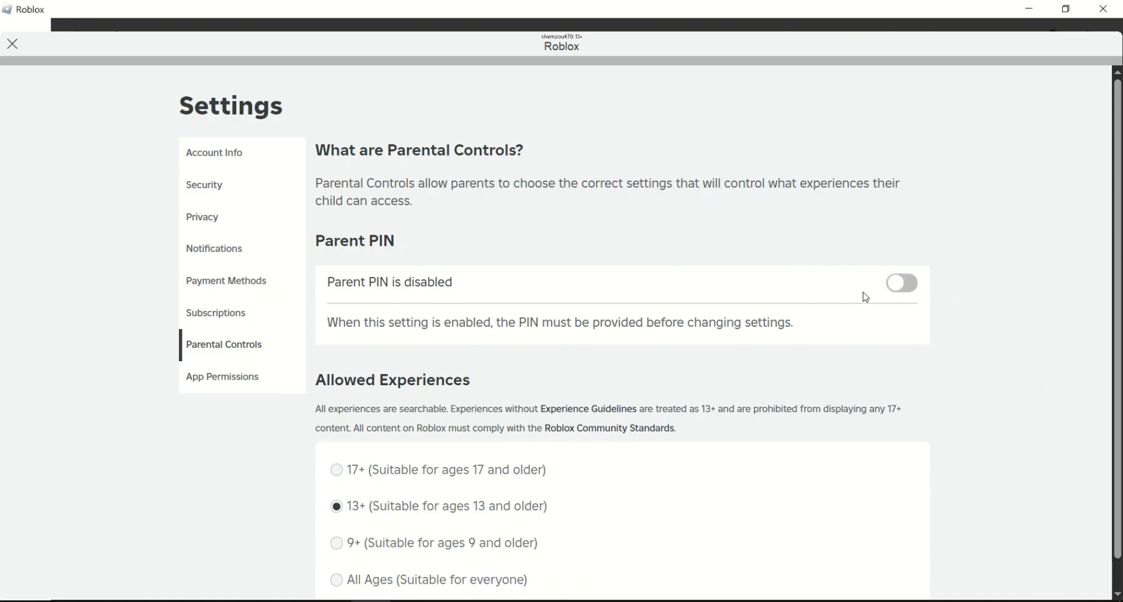
click(902, 283)
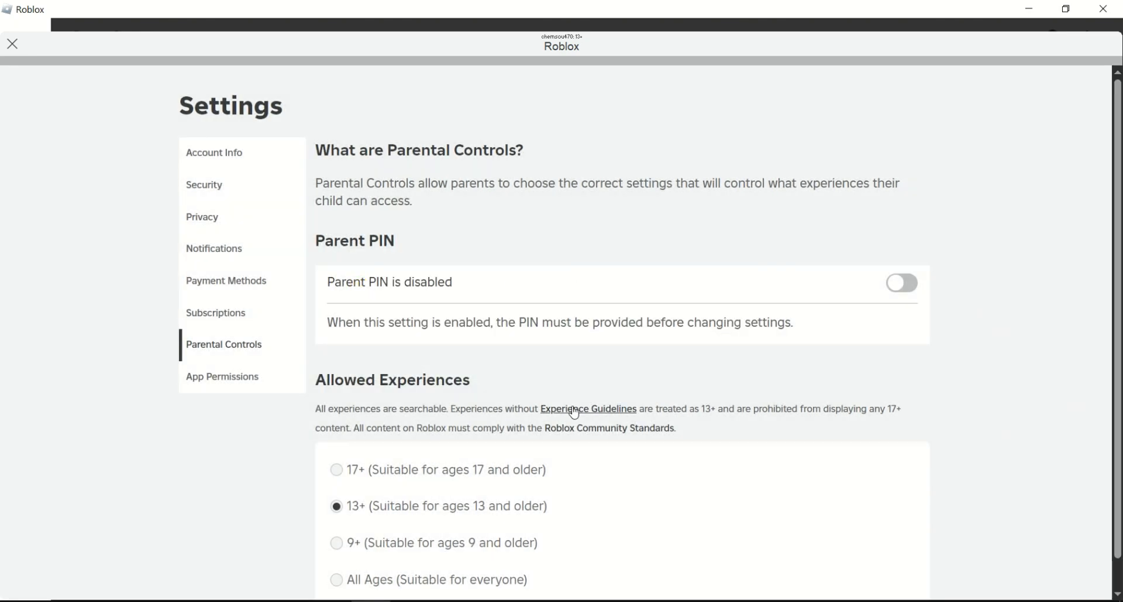
scroll(down, 3)
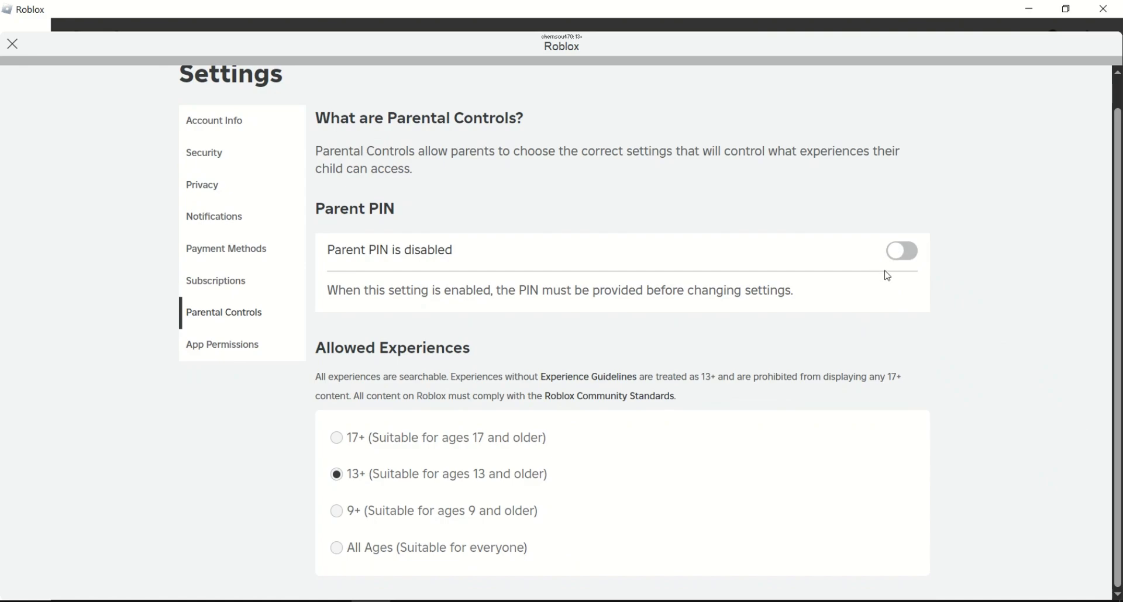
mouse_move(791, 270)
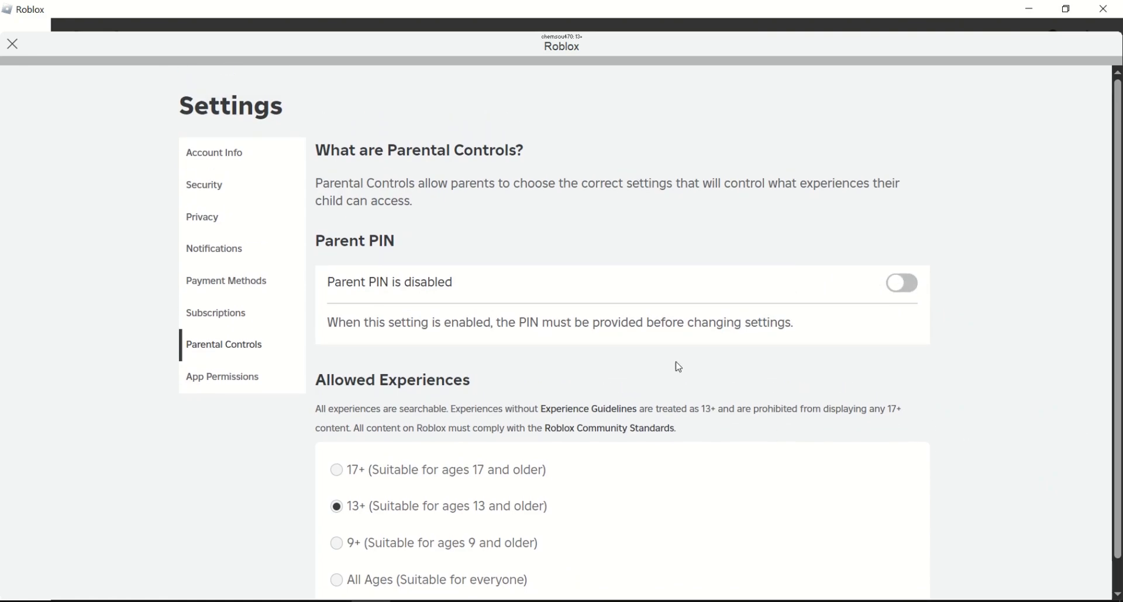
scroll(down, 3)
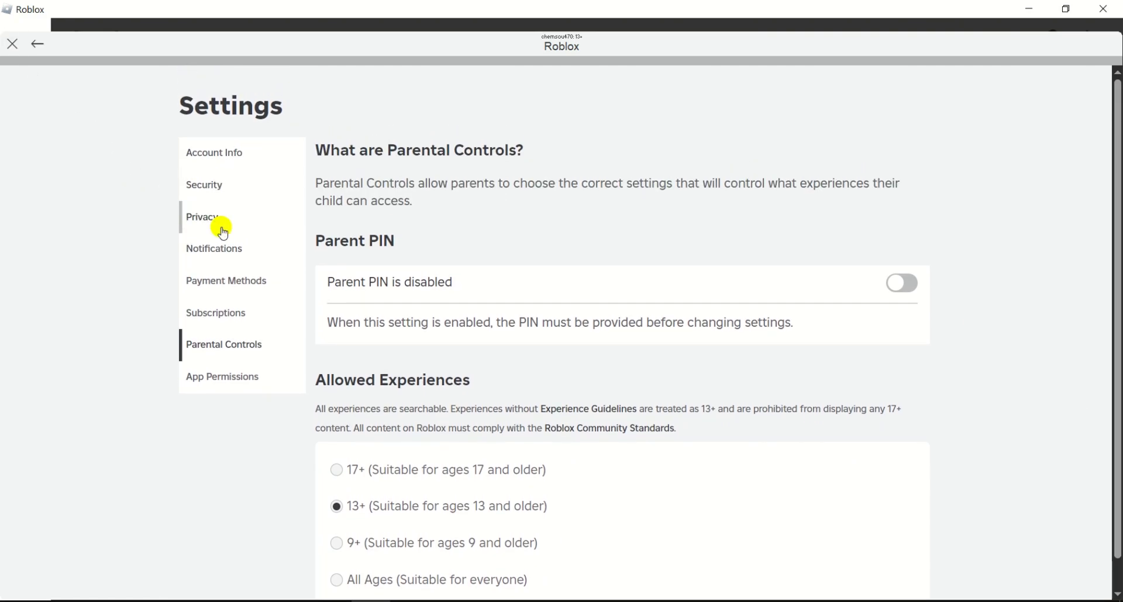
click(202, 217)
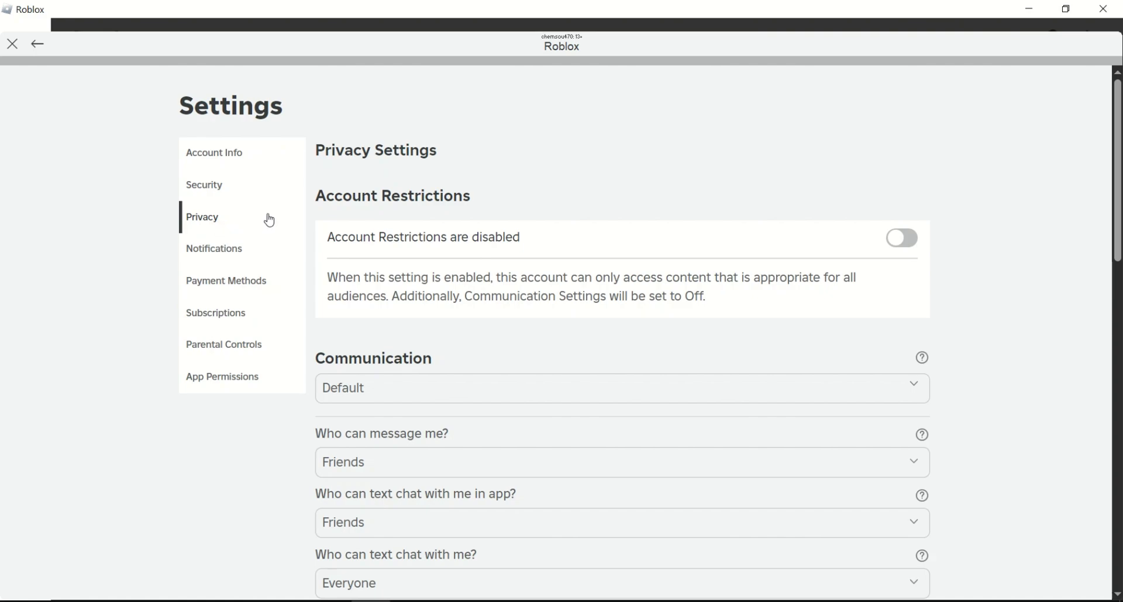
scroll(down, 3)
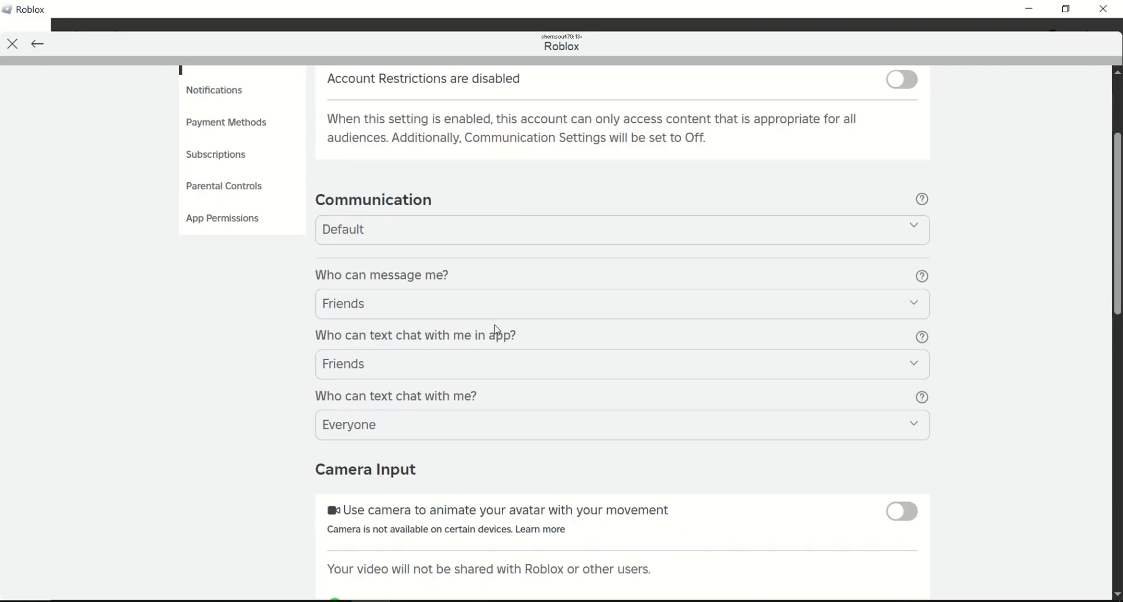
scroll(down, 3)
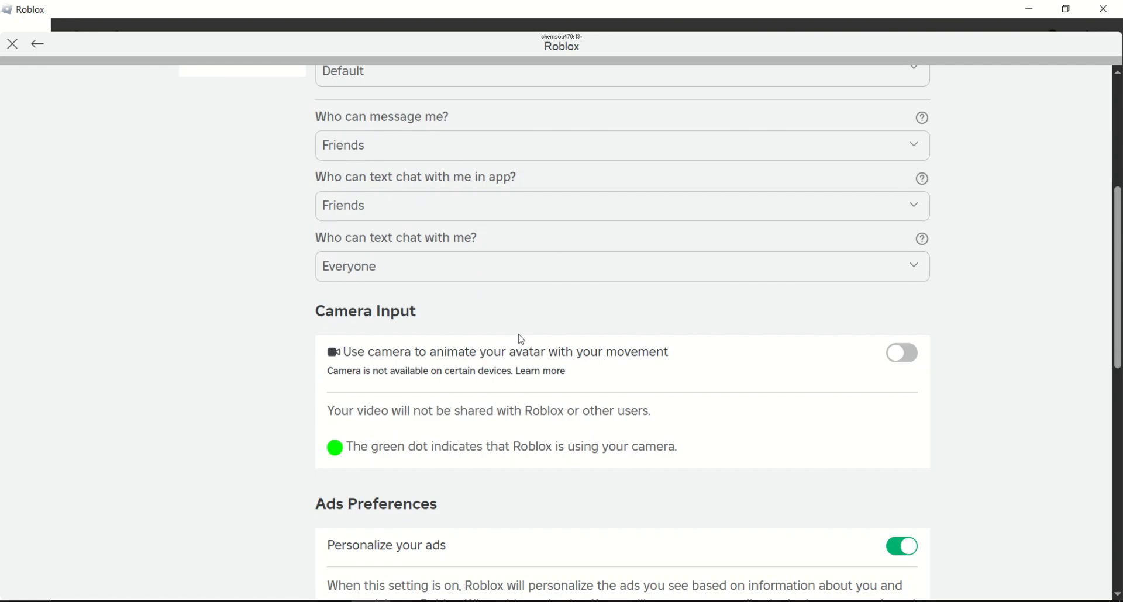
scroll(down, 3)
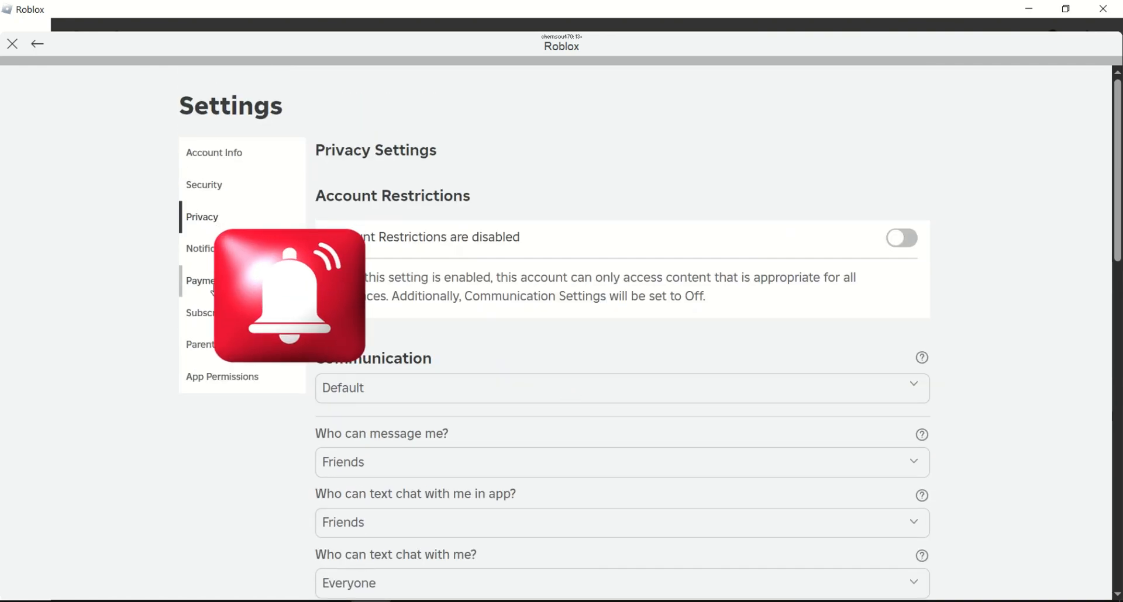
click(200, 345)
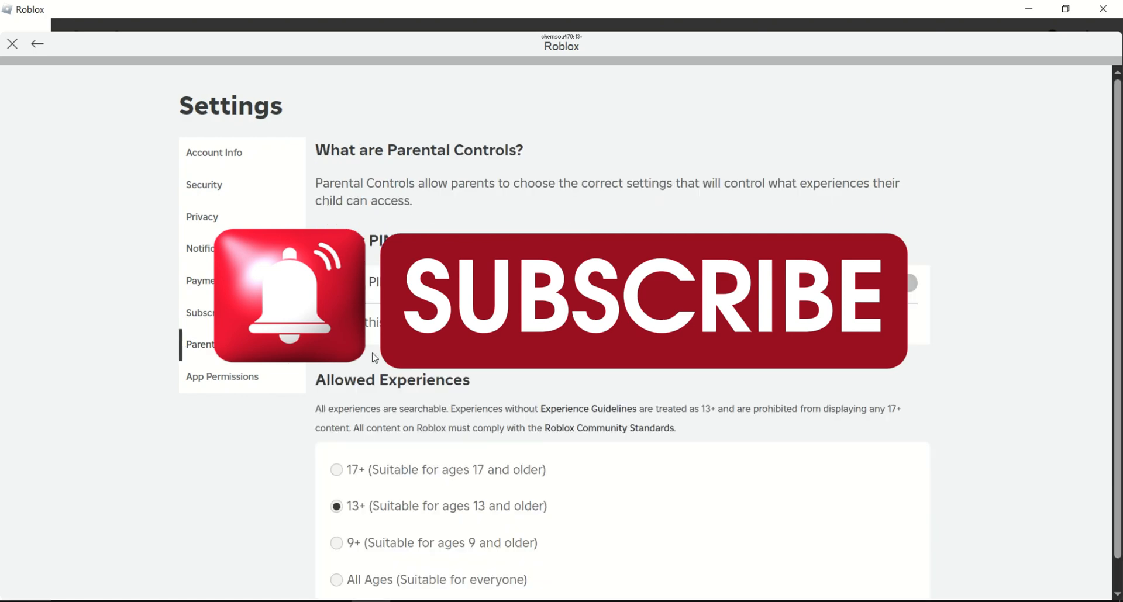